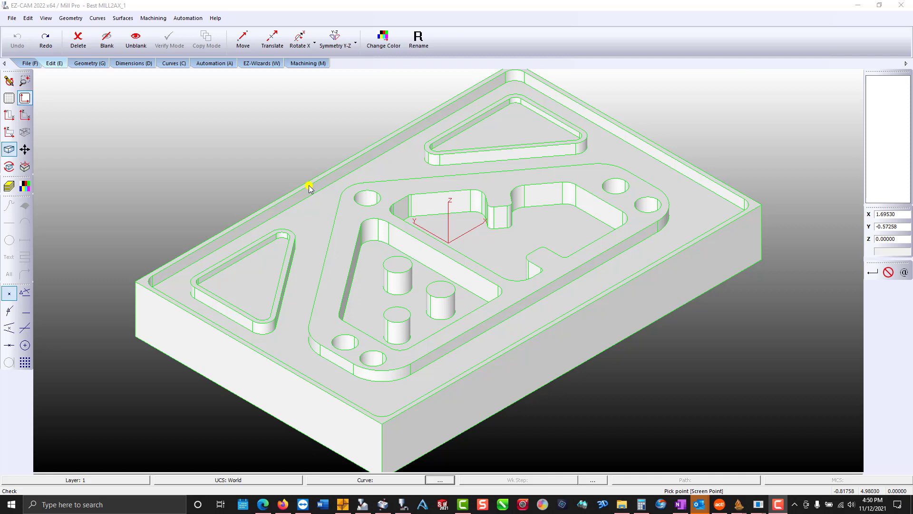
Launch the Curve Machining Wizard for pocket curve P1_Z0L0.7874 from the Curves tools
left_click(172, 63)
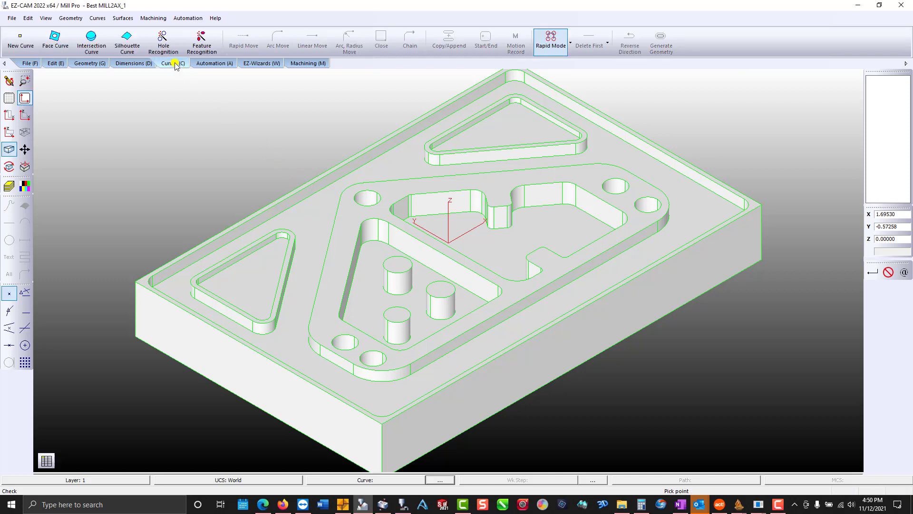
left_click(202, 40)
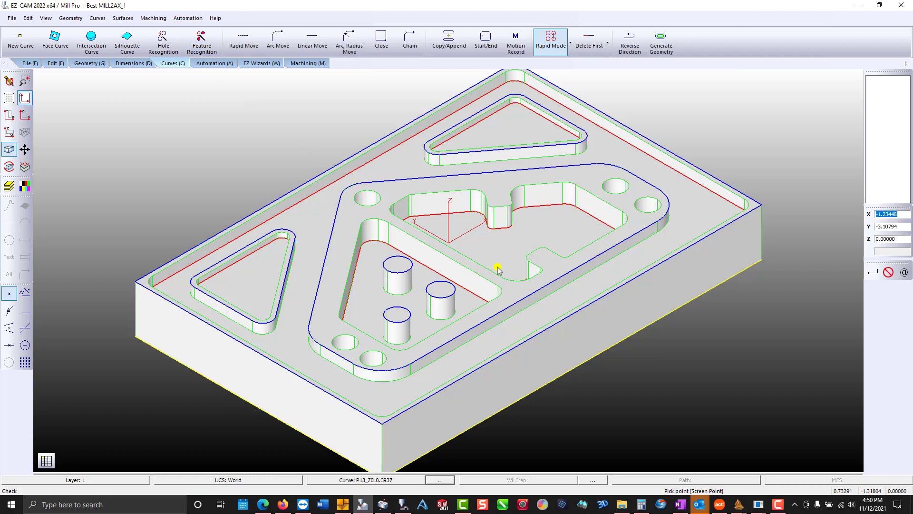
mouse_move(498, 231)
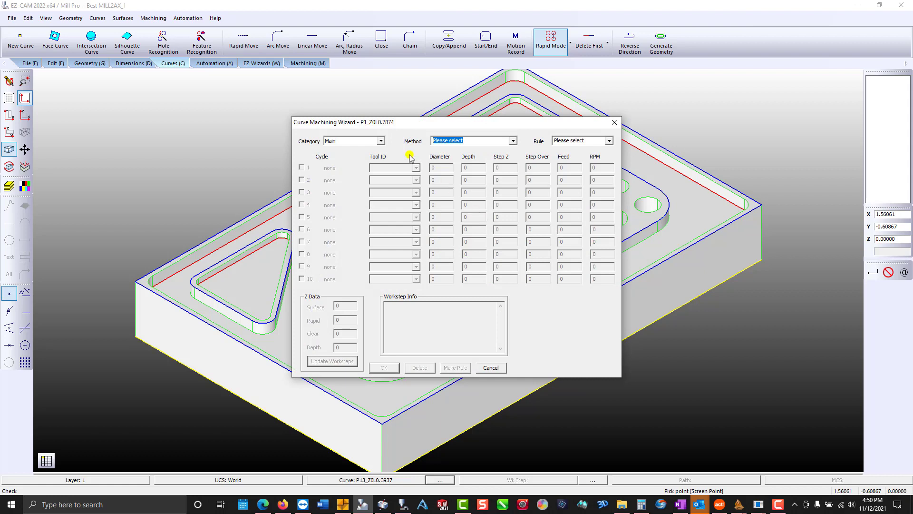
mouse_move(375, 133)
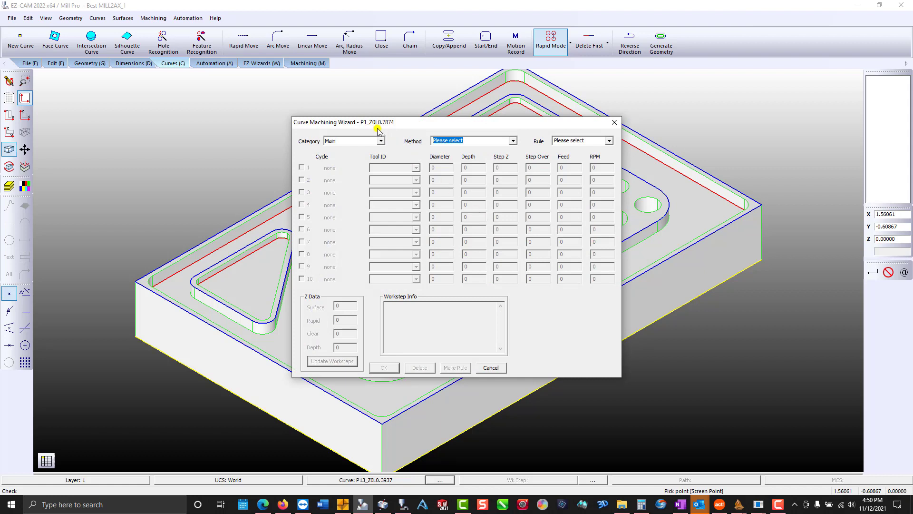
Set the wizard Category to Pockets and the Method to Pocket type 2
left_click(383, 140)
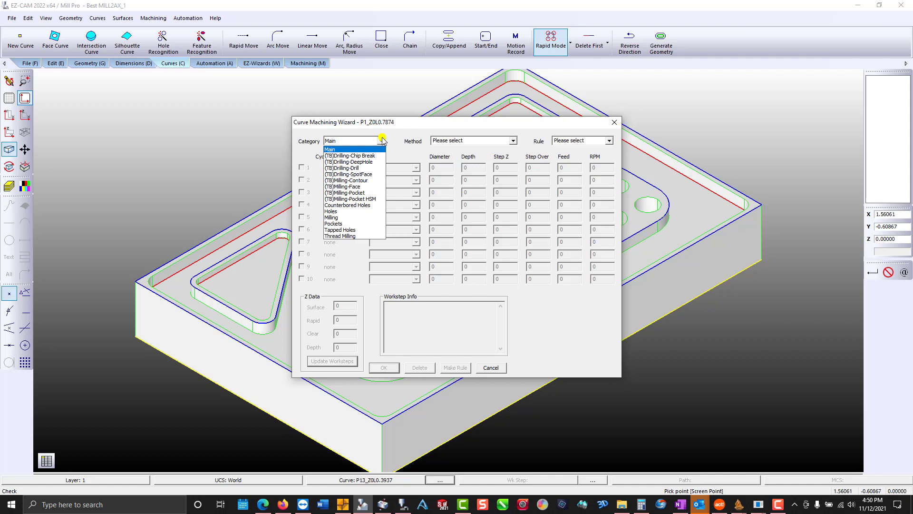
mouse_move(364, 224)
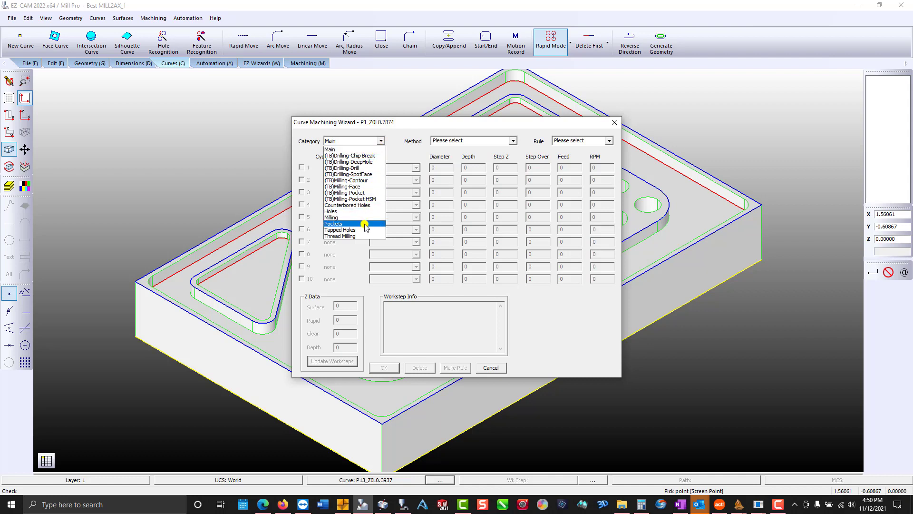
left_click(333, 223)
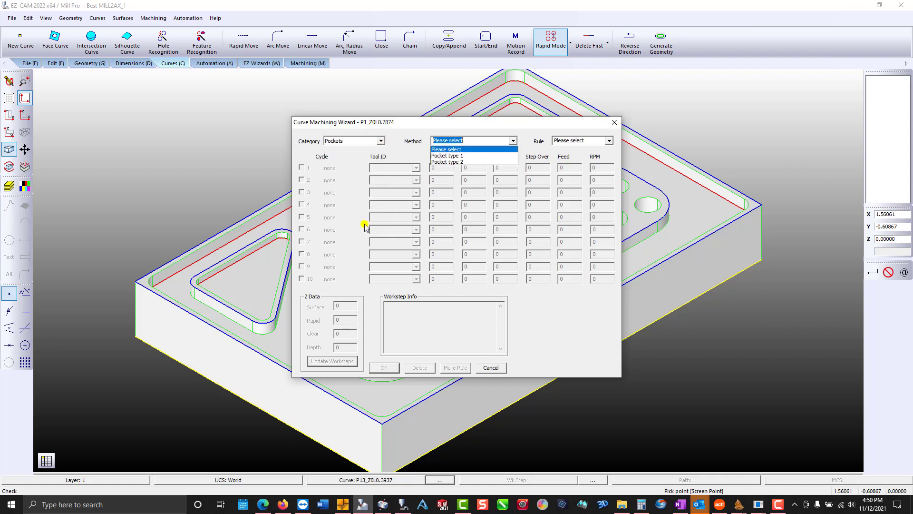
mouse_move(448, 162)
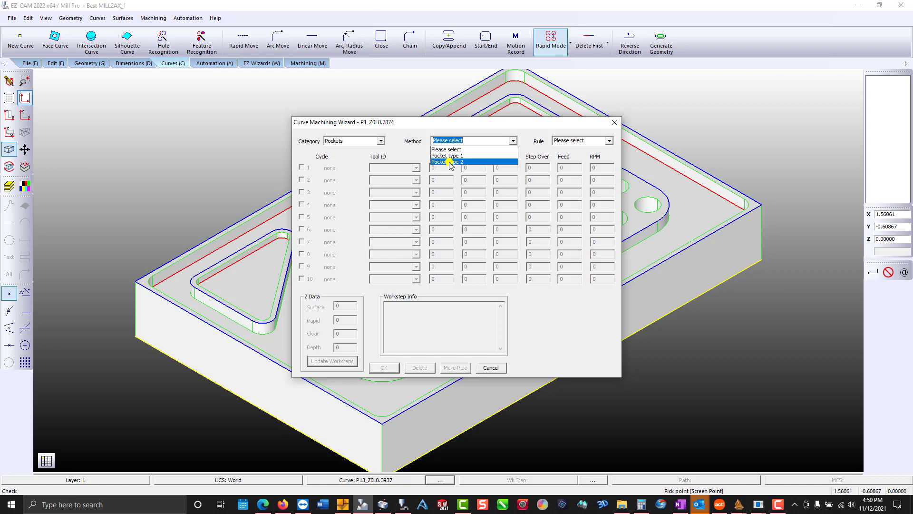
left_click(449, 162)
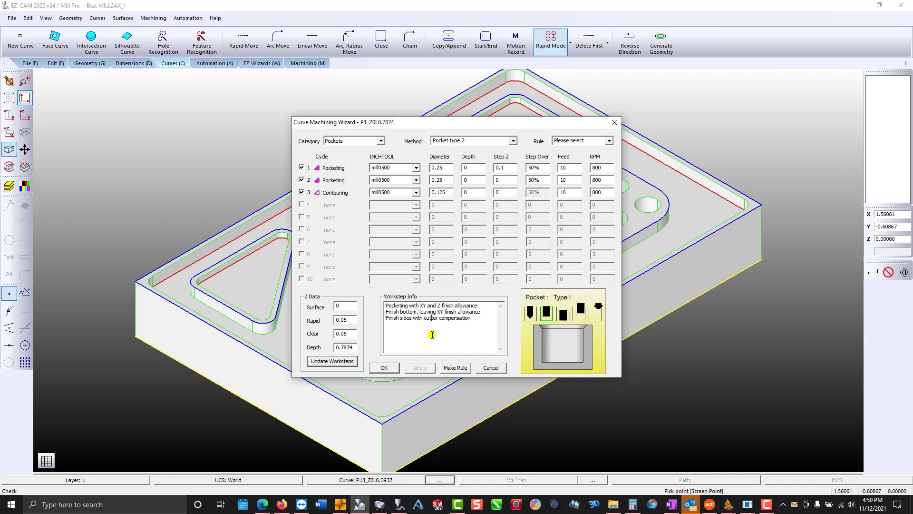
mouse_move(434, 341)
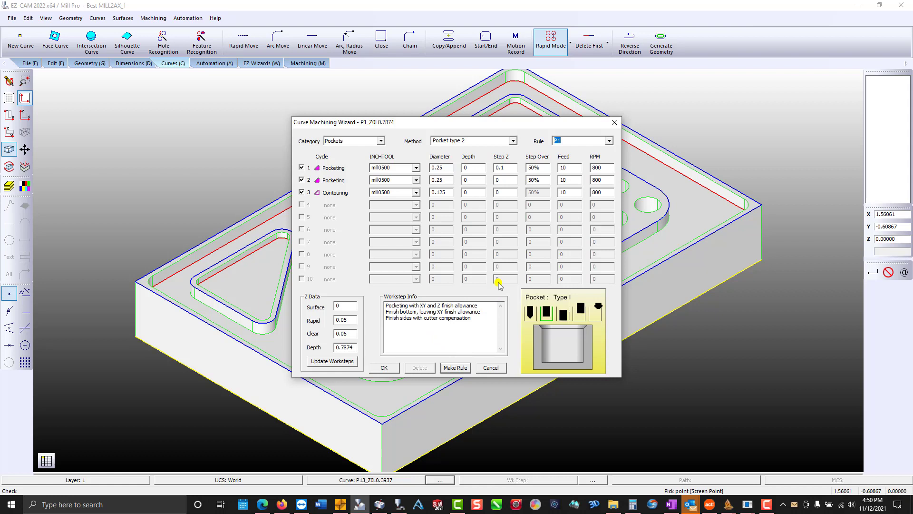
Save the worksteps as rule P1 and close the wizard
left_click(568, 140)
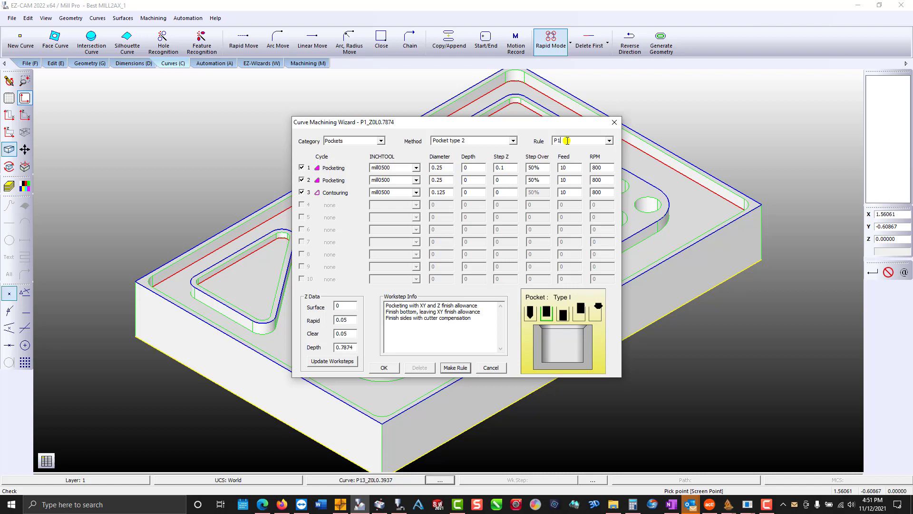
left_click(384, 368)
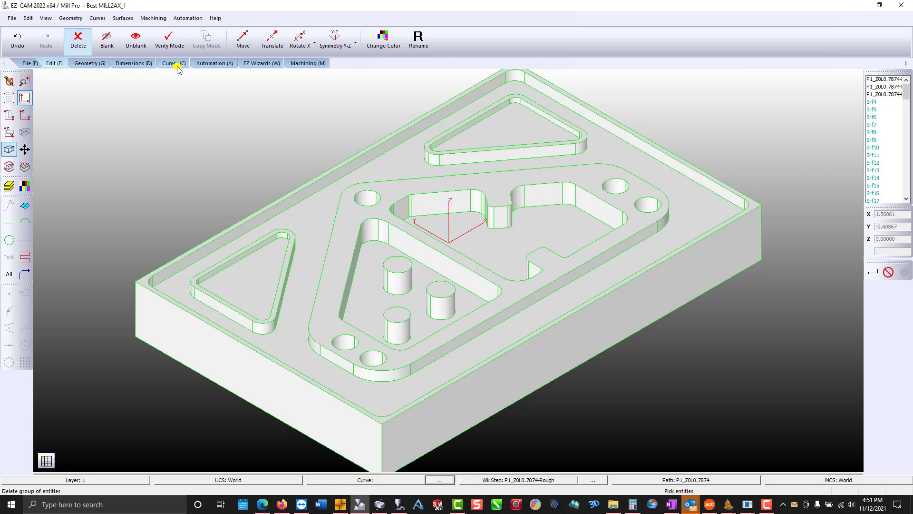
Create face curve p1_1 with Curve ID prefix p1_ from the picked pocket face
left_click(173, 63)
type("p")
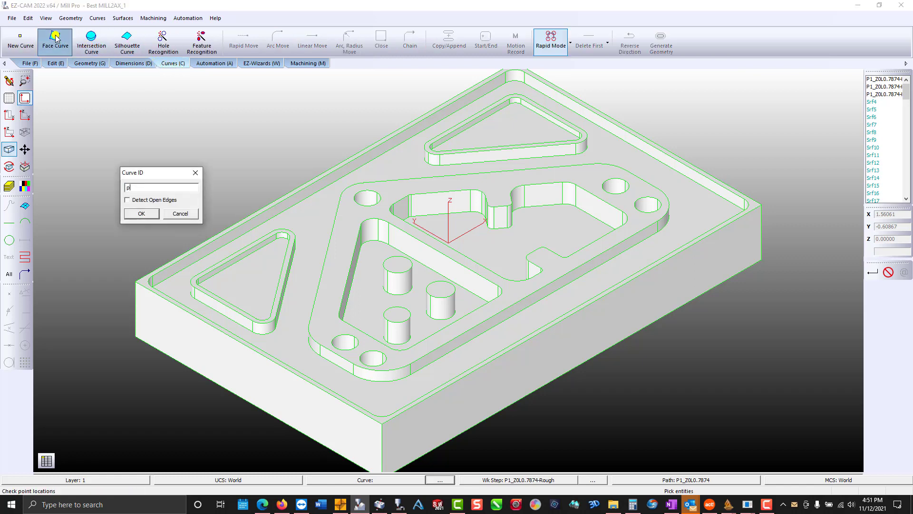
type("1_")
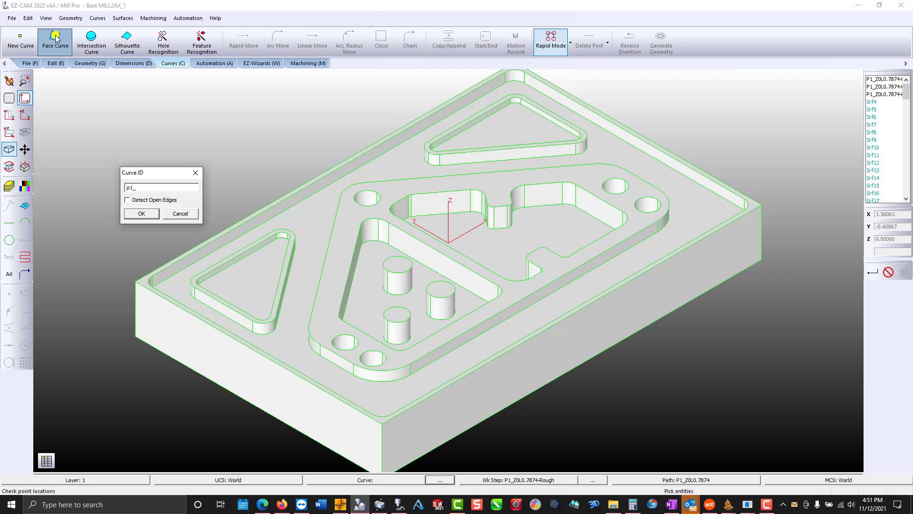
left_click(142, 214)
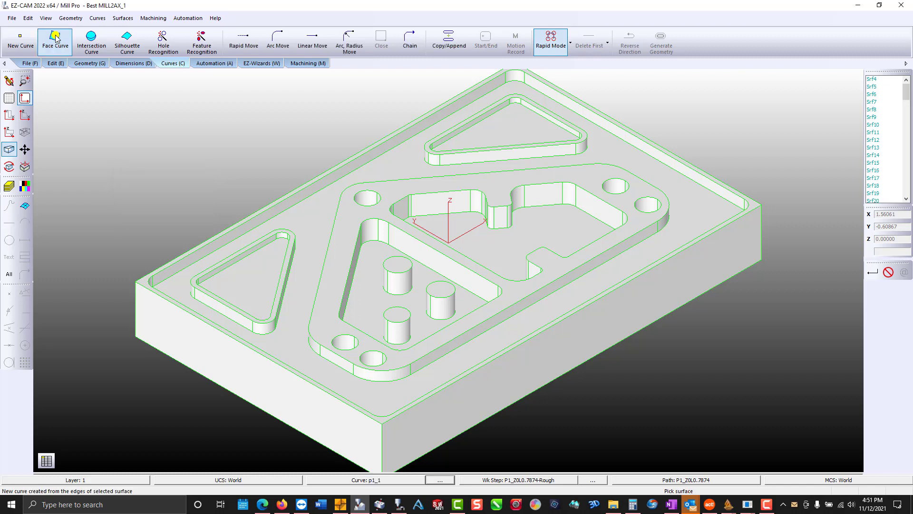
left_click(243, 279)
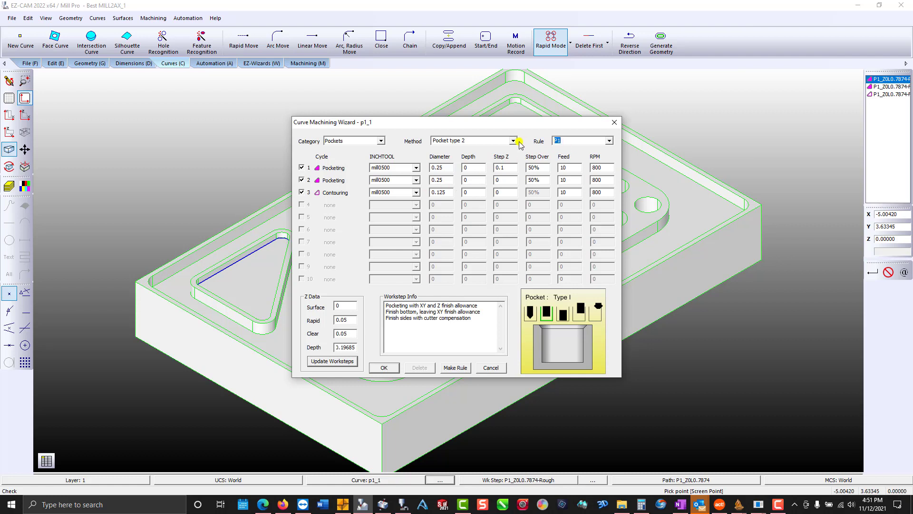
Enter ez as the rule name and accept P1's worksteps for curve p1_1
type("ez")
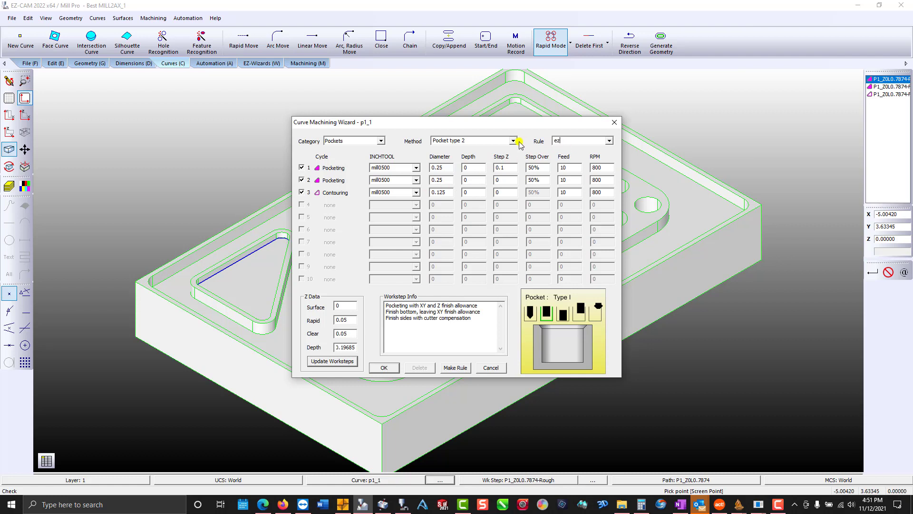
mouse_move(393, 353)
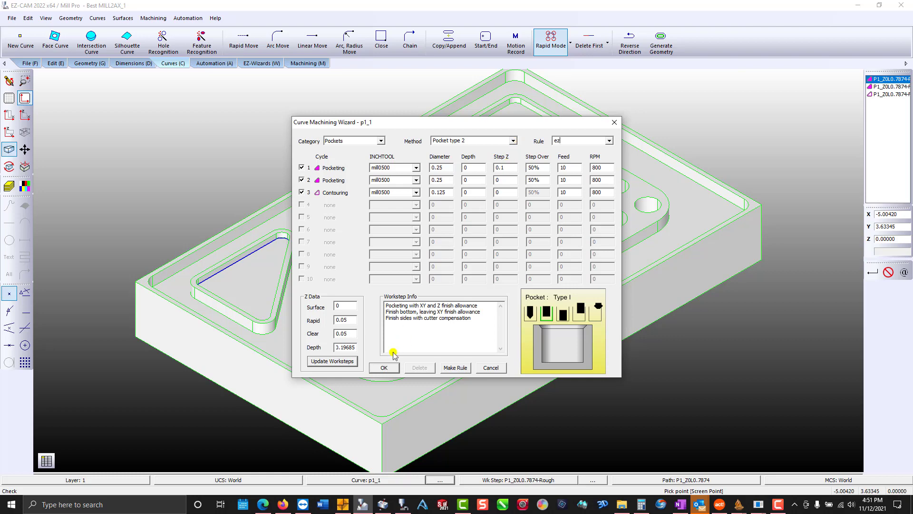
left_click(384, 367)
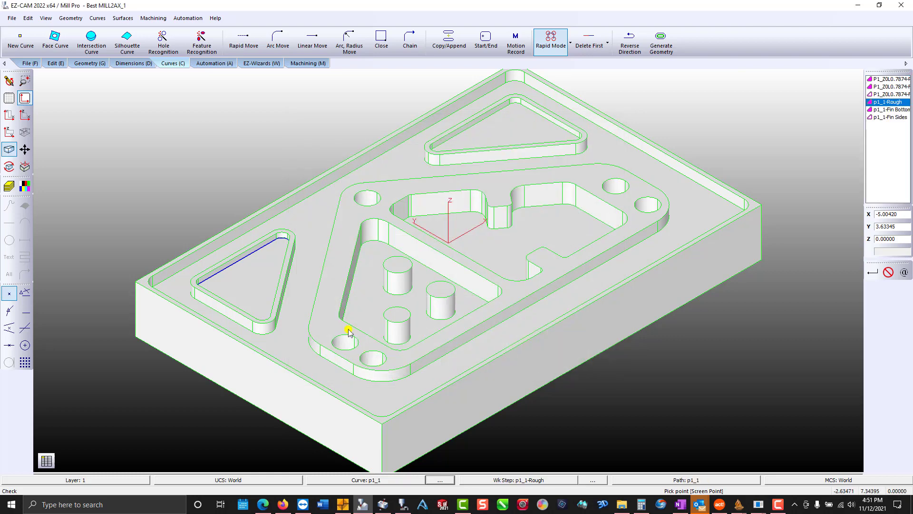
Start another face curve with Curve ID prefix ez
left_click(54, 39)
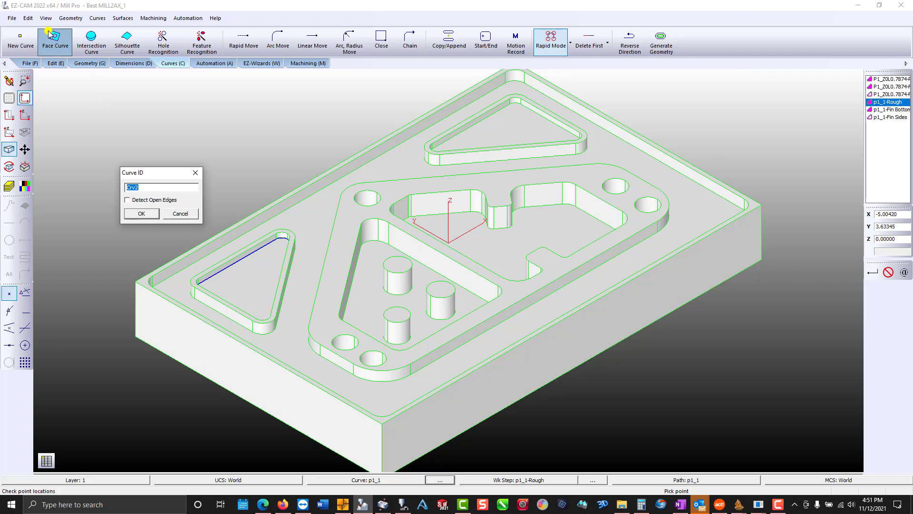
type("ez")
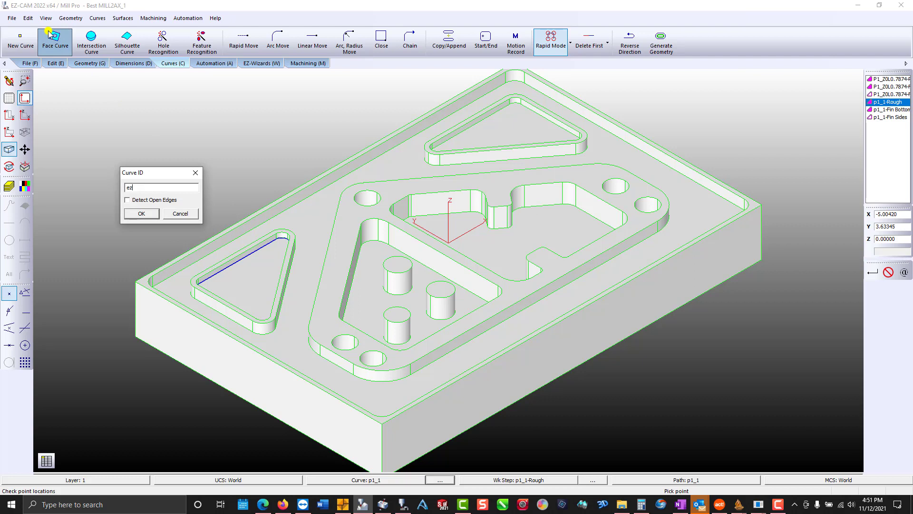
left_click(141, 213)
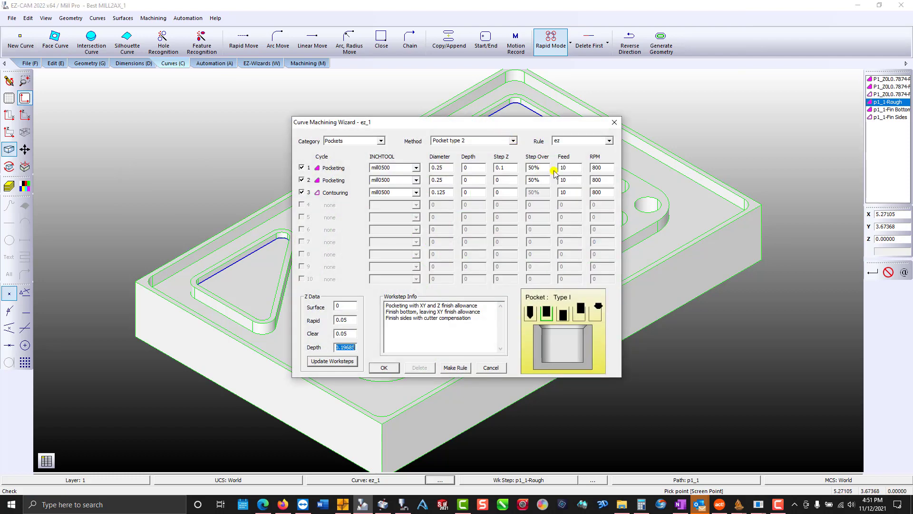
Check that rule ez is applied in the wizard for curve ez_1
left_click(574, 141)
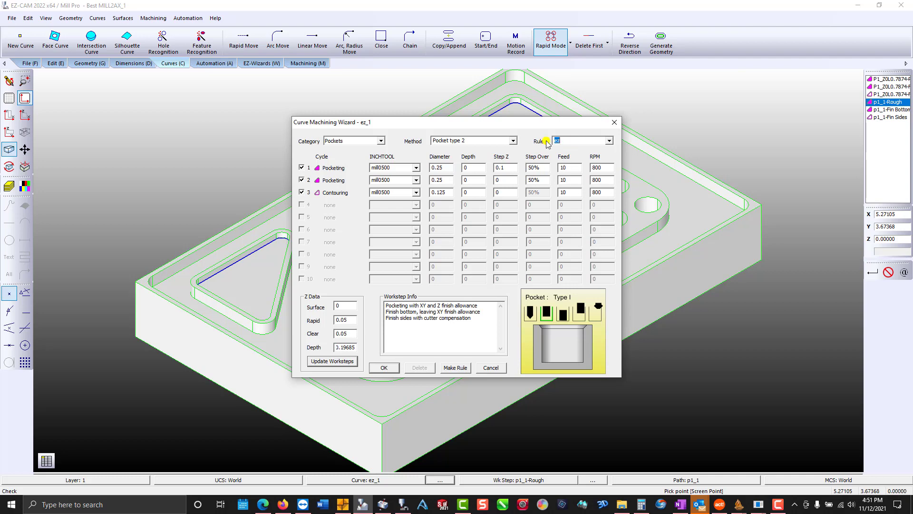